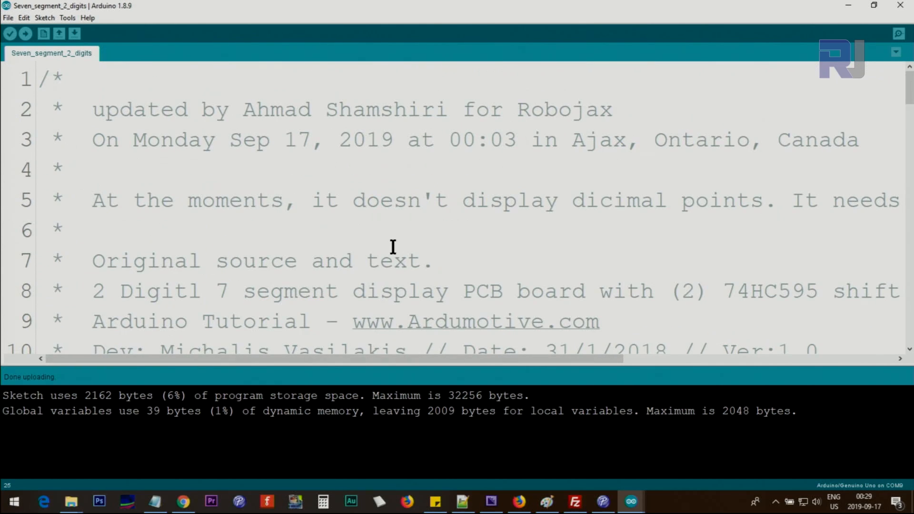
# Step: Highlight the ShiftRegister74HC595 library name and start adding a library from a ZIP file
pyautogui.scroll(-3)
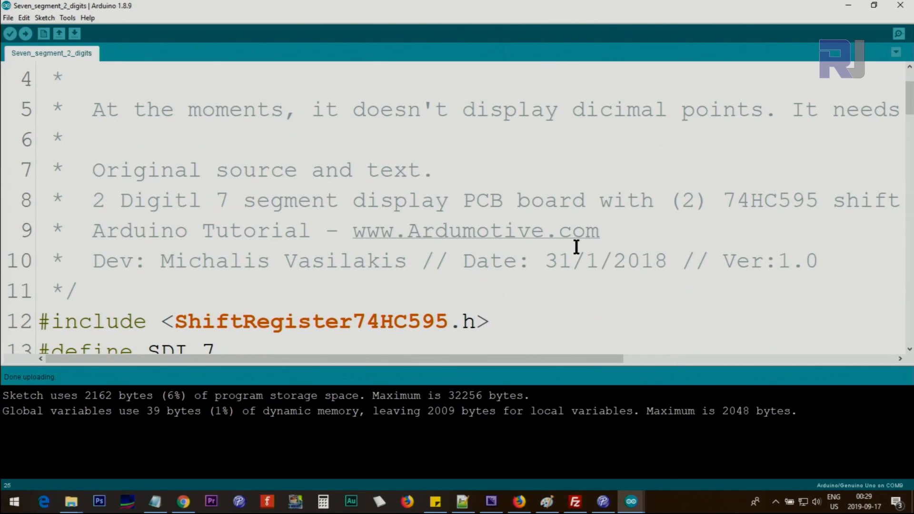
pyautogui.moveTo(366, 169)
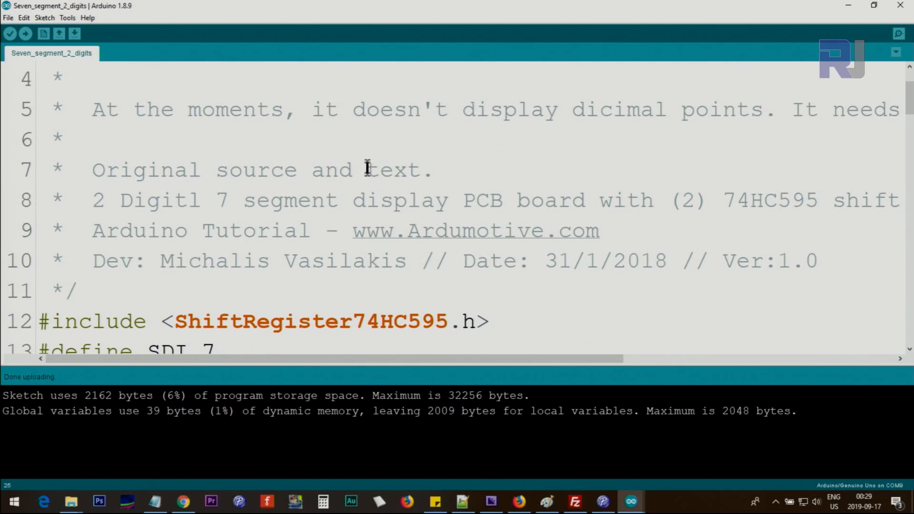
pyautogui.moveTo(226, 225)
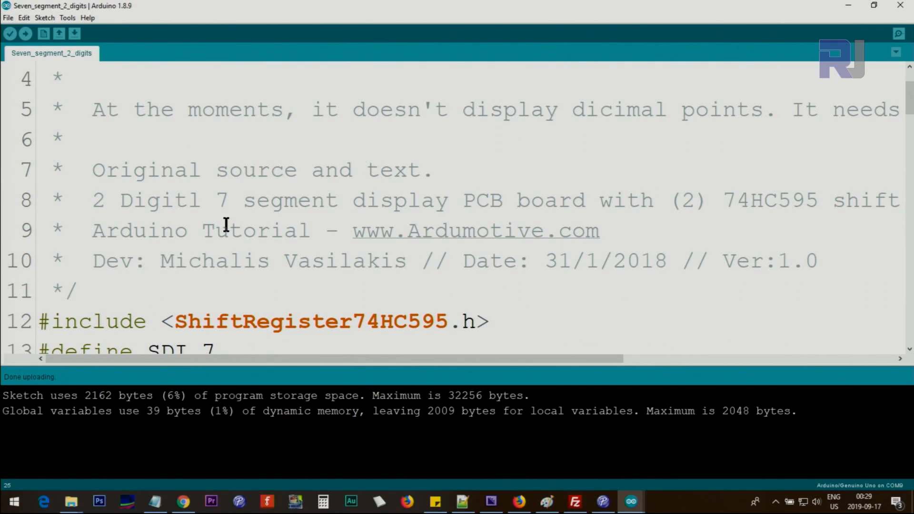
pyautogui.scroll(-3)
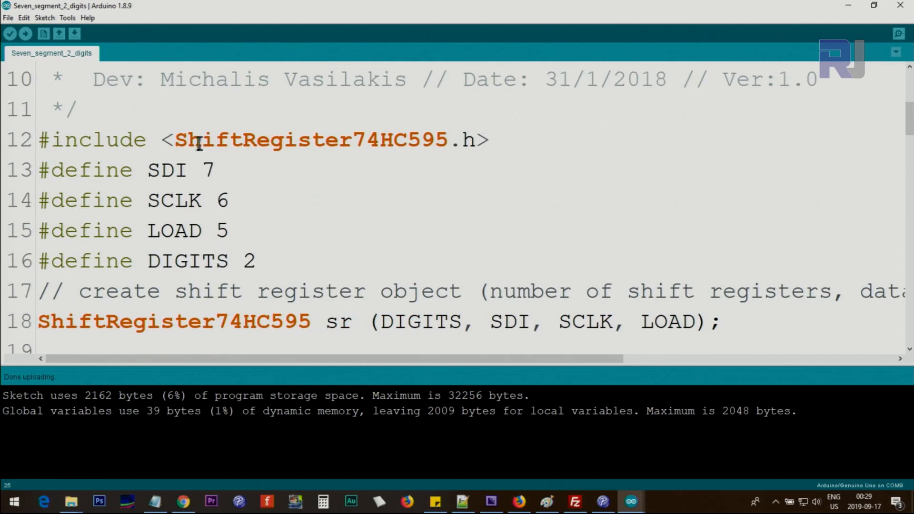
pyautogui.doubleClick(309, 140)
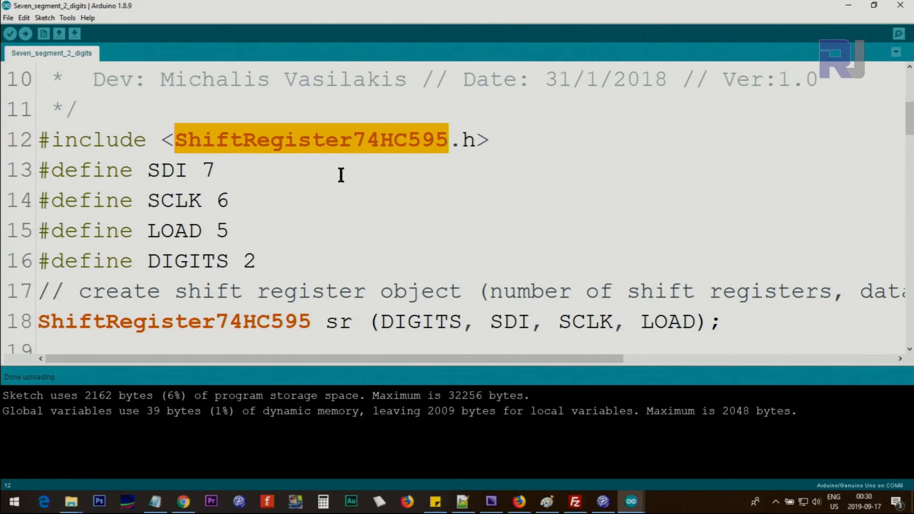
pyautogui.click(44, 18)
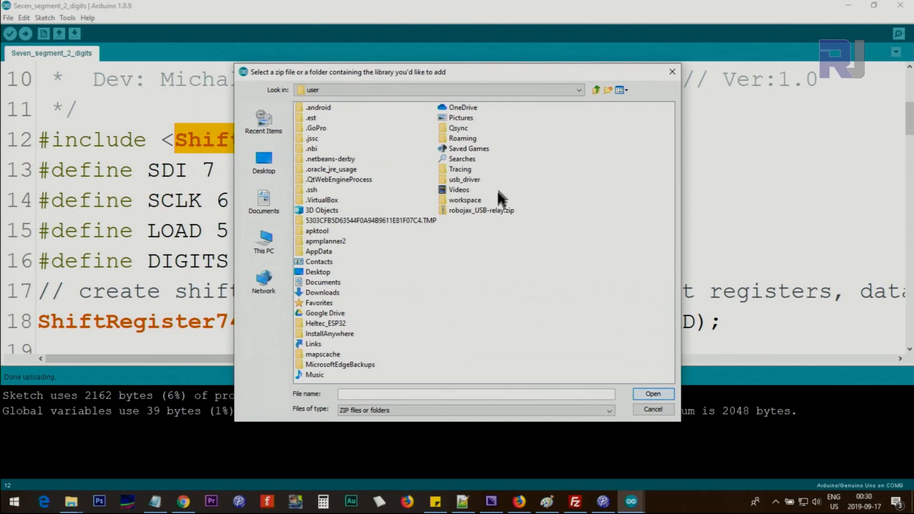
pyautogui.moveTo(457, 183)
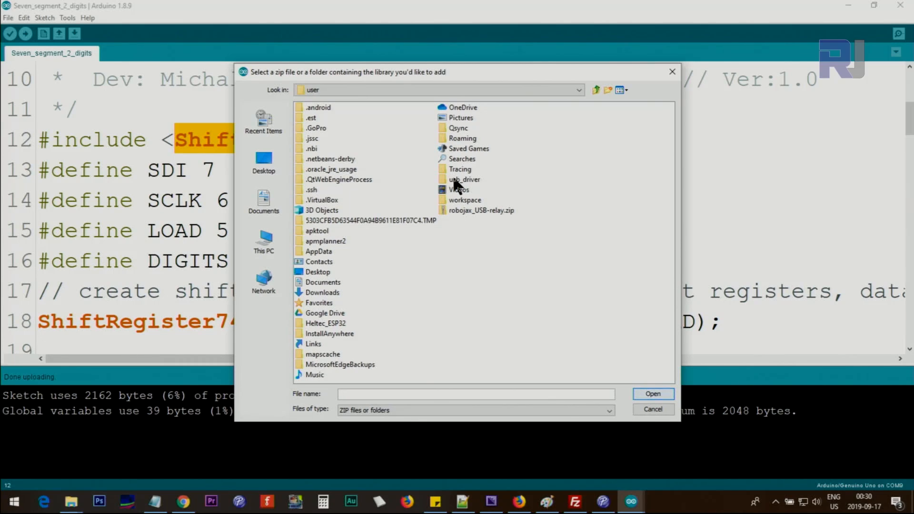
pyautogui.moveTo(460, 229)
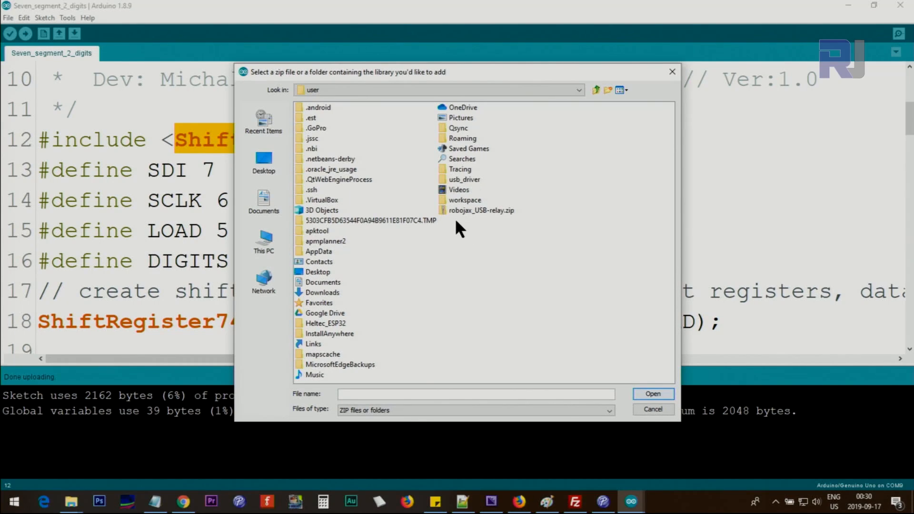
pyautogui.moveTo(469, 220)
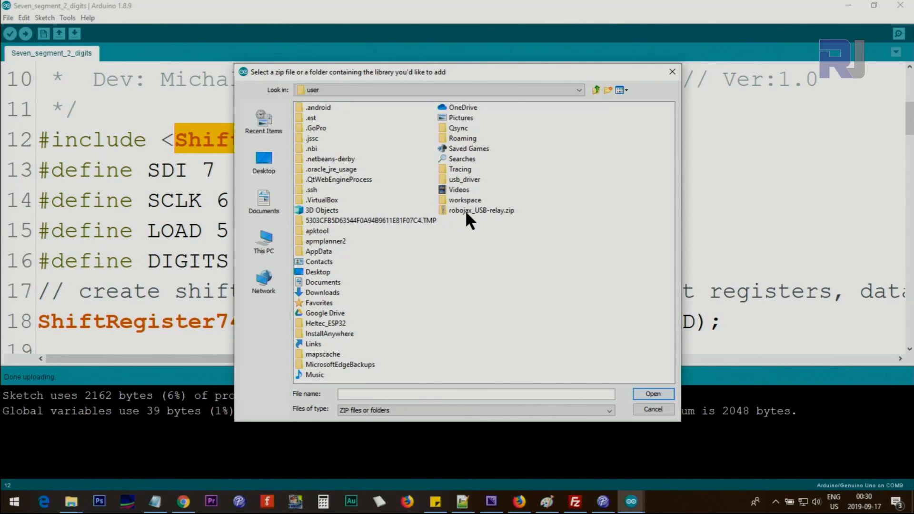
# Step: Select robojax_USB-relay.zip, then cancel the chooser without adding any library
pyautogui.click(481, 210)
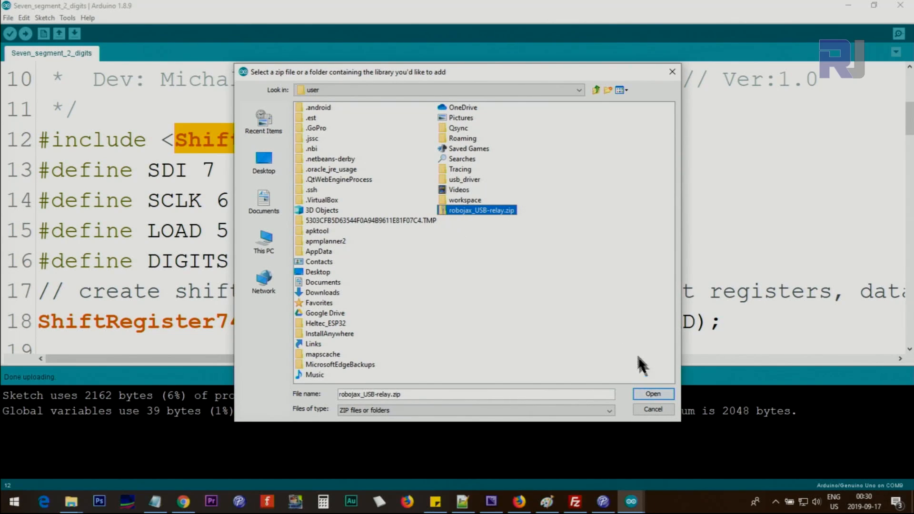
pyautogui.click(652, 393)
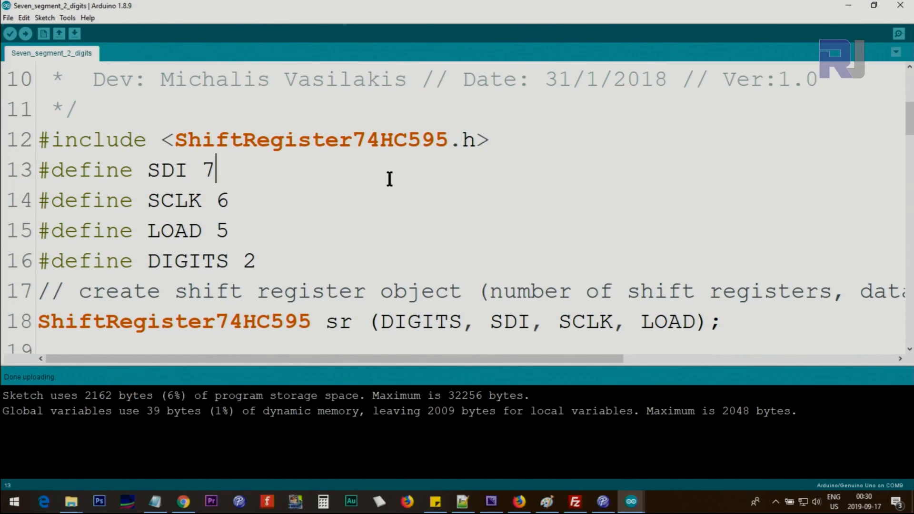
pyautogui.moveTo(184, 210)
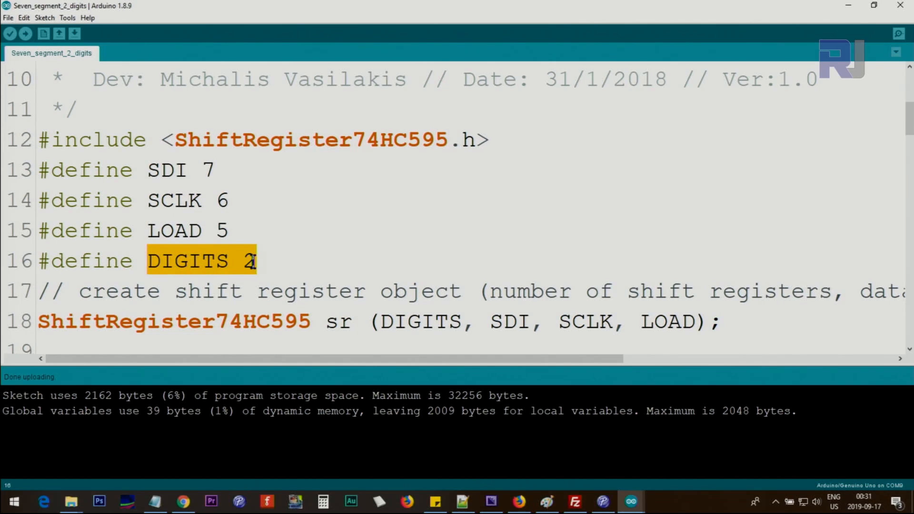
pyautogui.scroll(-3)
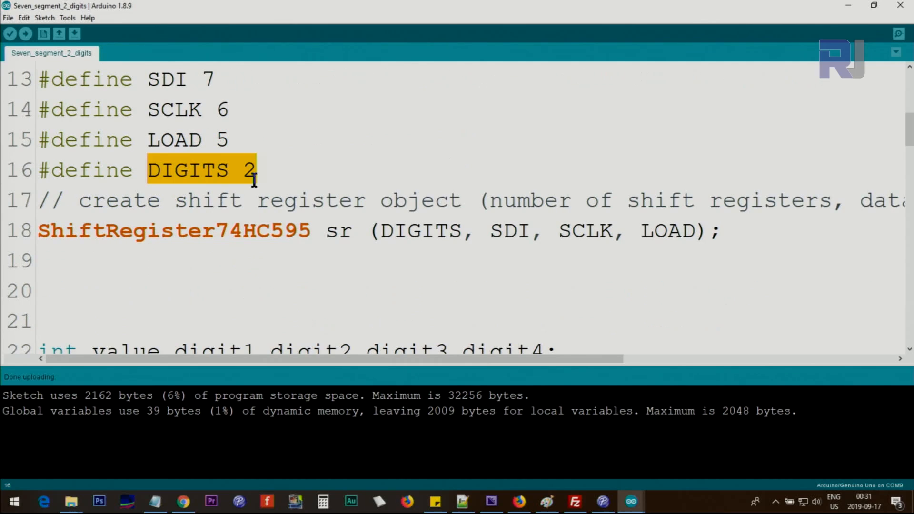
pyautogui.click(256, 170)
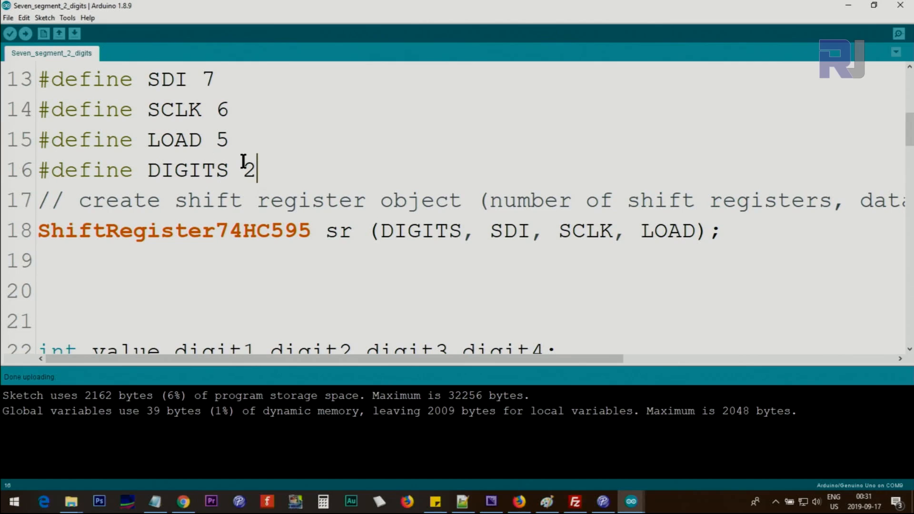
pyautogui.moveTo(329, 190)
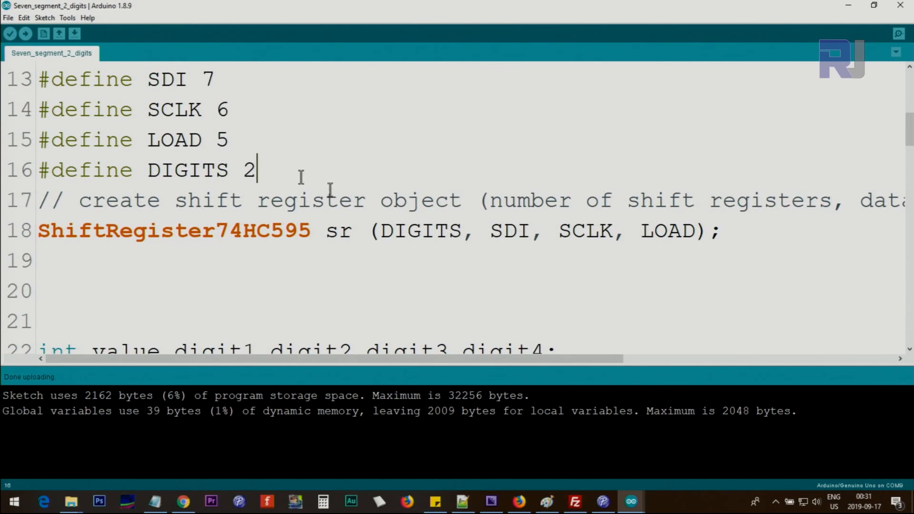
pyautogui.doubleClick(145, 231)
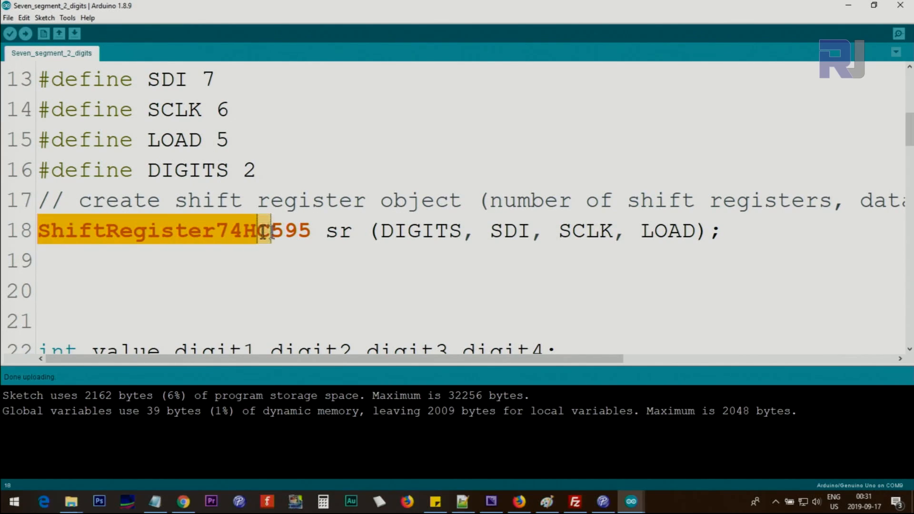
pyautogui.click(325, 230)
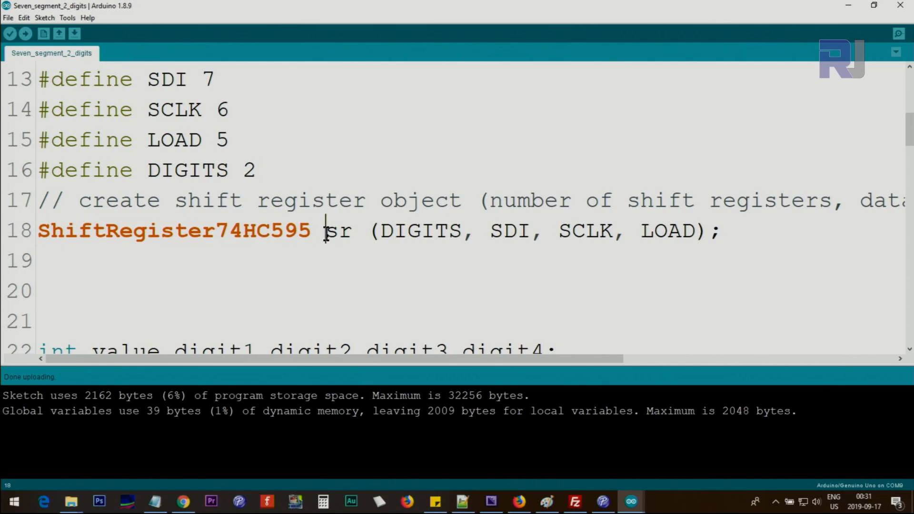
pyautogui.doubleClick(337, 231)
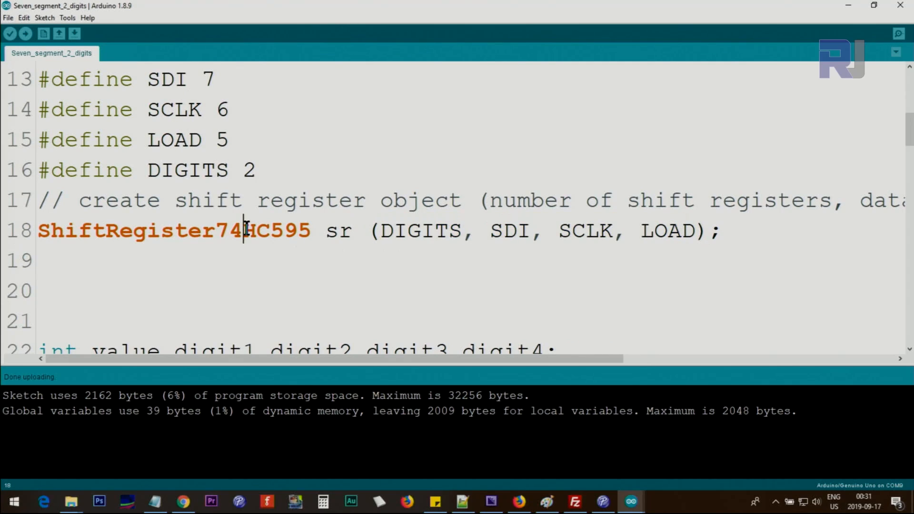
pyautogui.moveTo(245, 231); pyautogui.dragTo(705, 230)
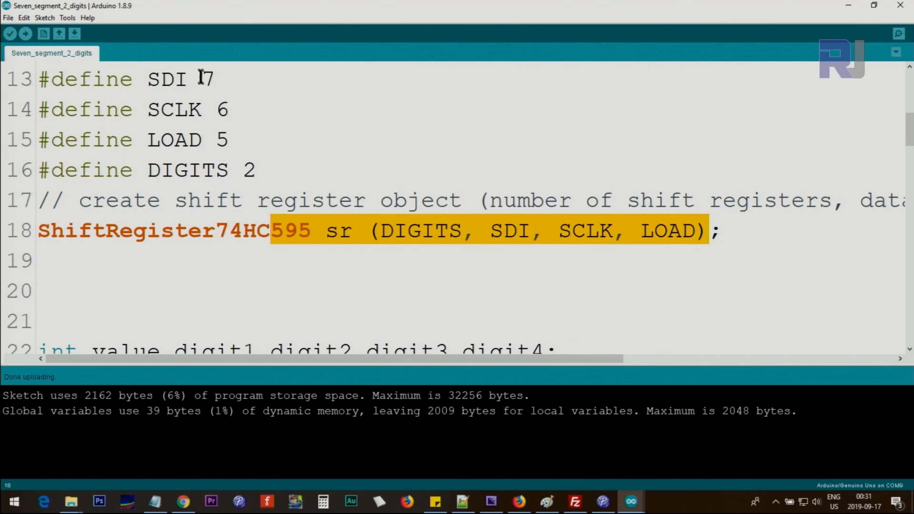
pyautogui.click(247, 132)
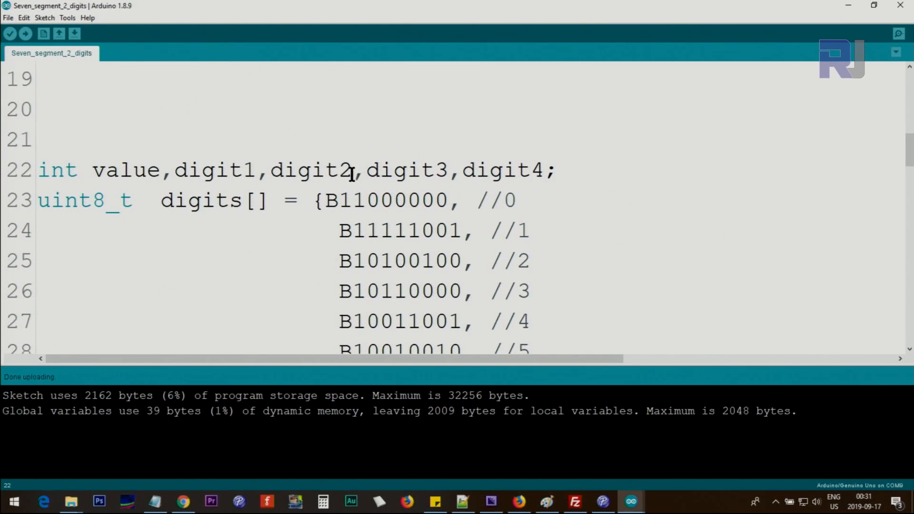
pyautogui.moveTo(353, 169); pyautogui.dragTo(556, 169)
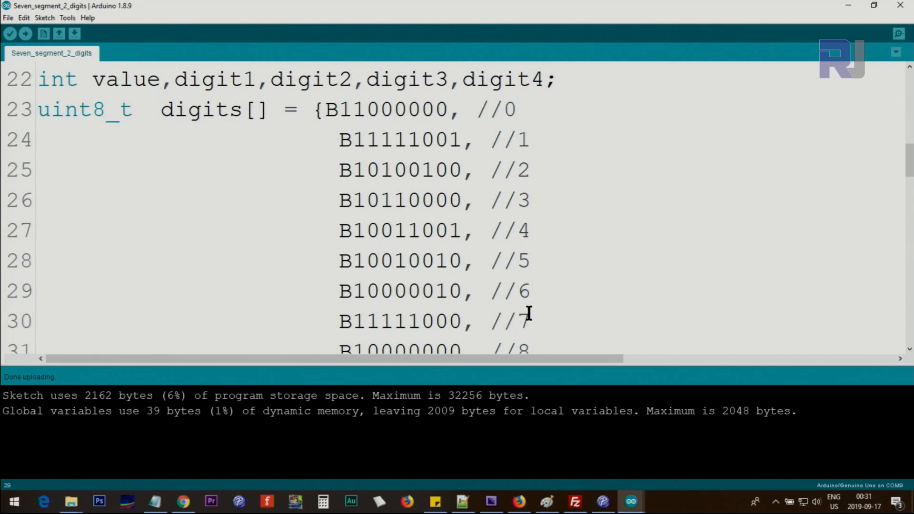
pyautogui.moveTo(311, 154)
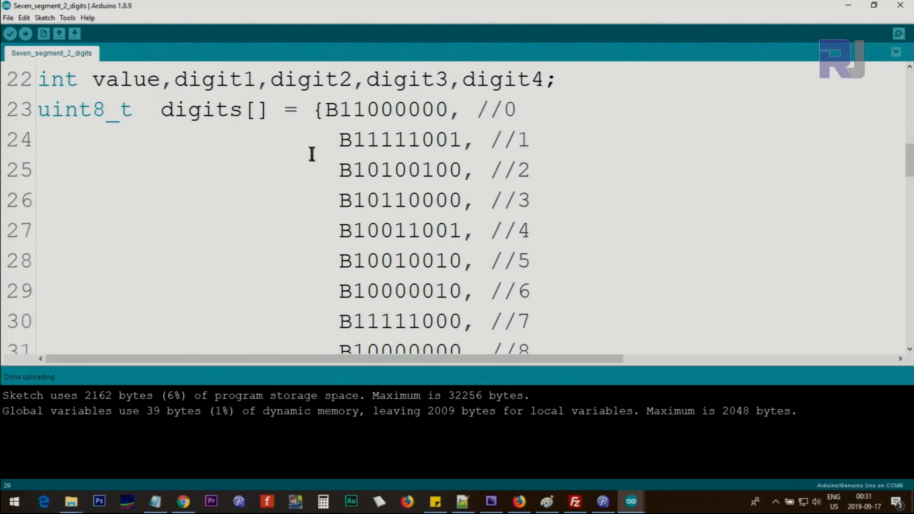
pyautogui.doubleClick(405, 140)
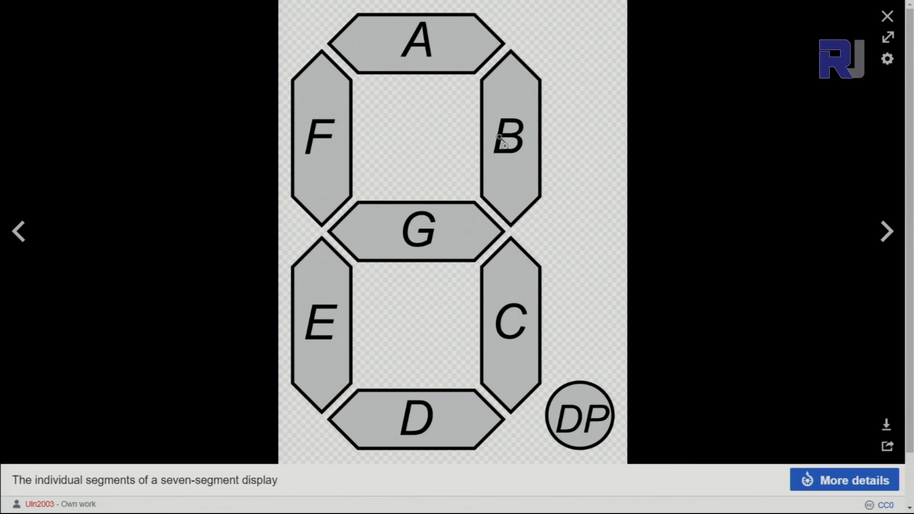
pyautogui.moveTo(356, 270)
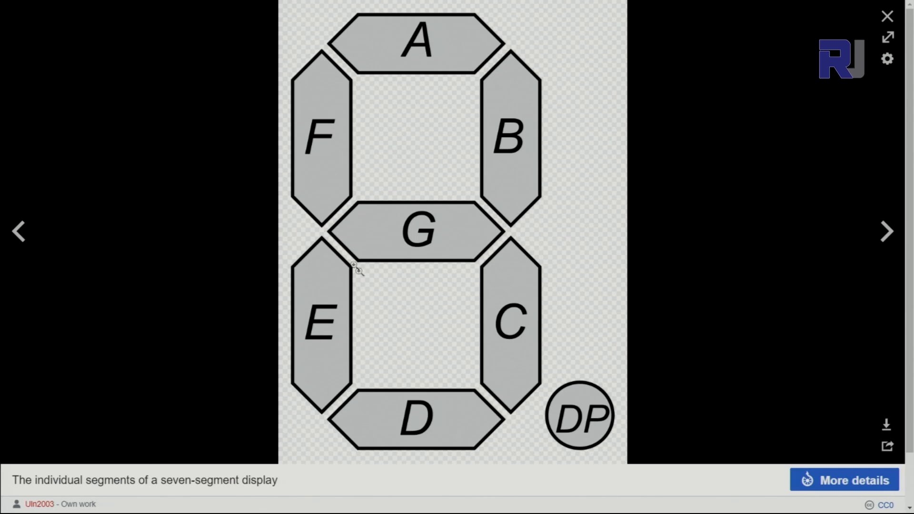
pyautogui.moveTo(586, 408)
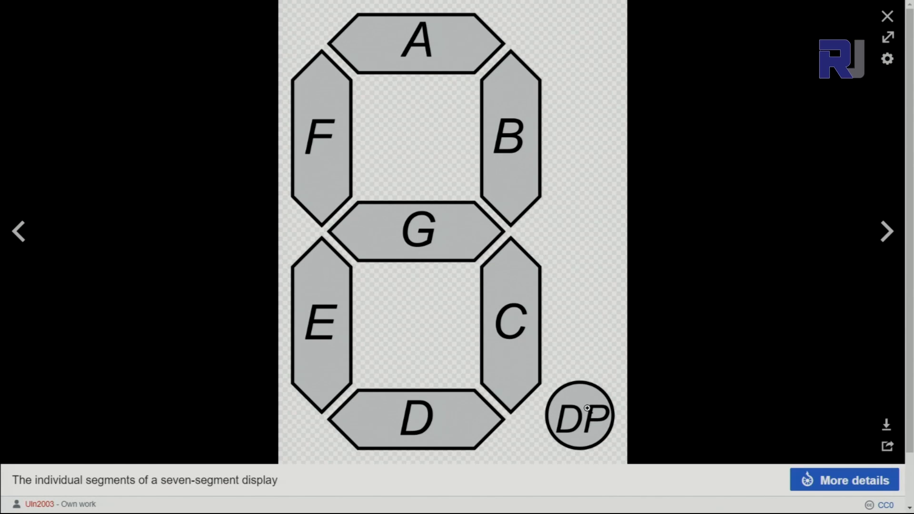
pyautogui.moveTo(408, 23)
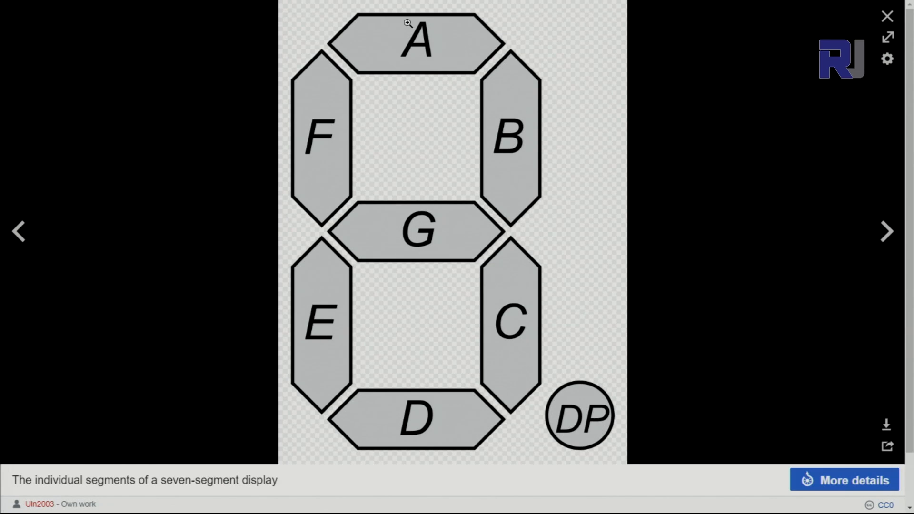
pyautogui.moveTo(382, 187)
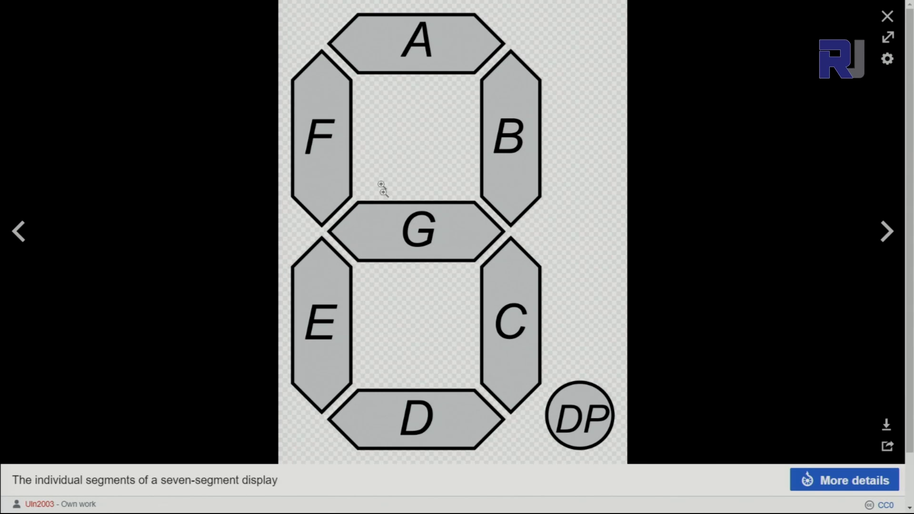
pyautogui.moveTo(584, 408)
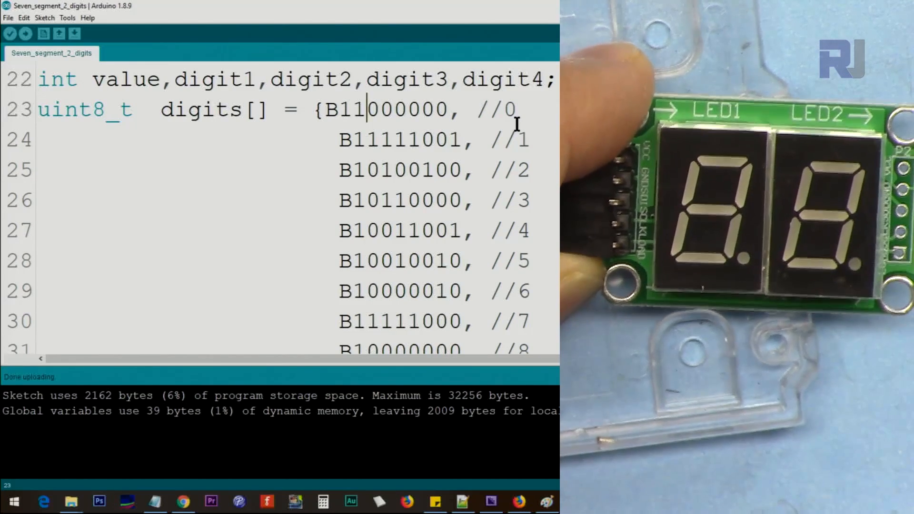
pyautogui.doubleClick(356, 109)
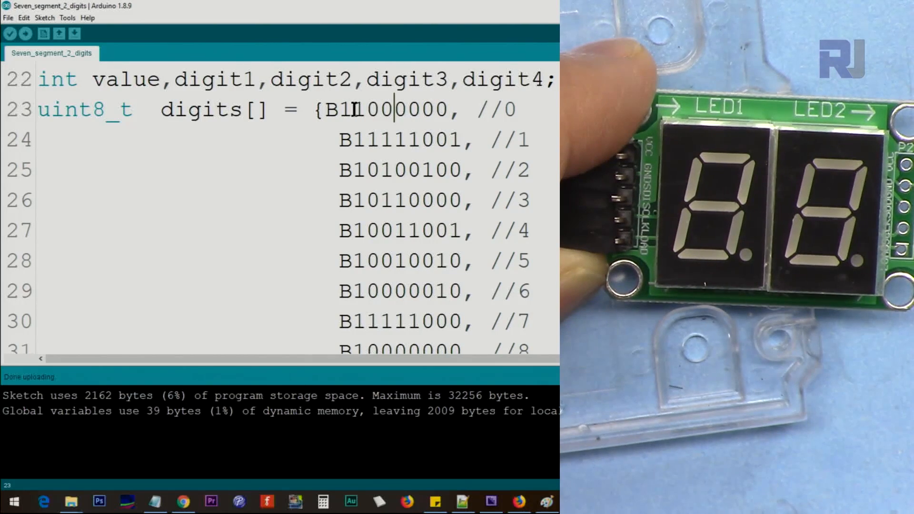
pyautogui.doubleClick(358, 109)
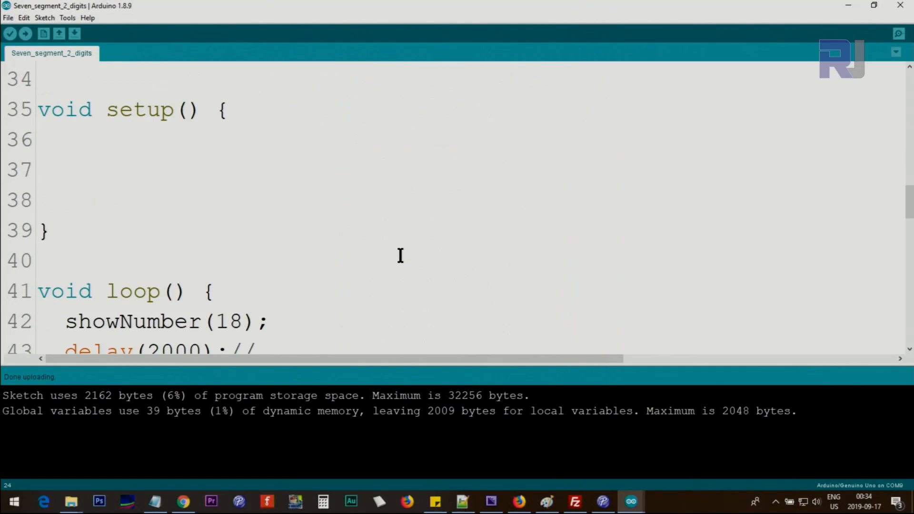
pyautogui.moveTo(38, 131); pyautogui.dragTo(39, 201)
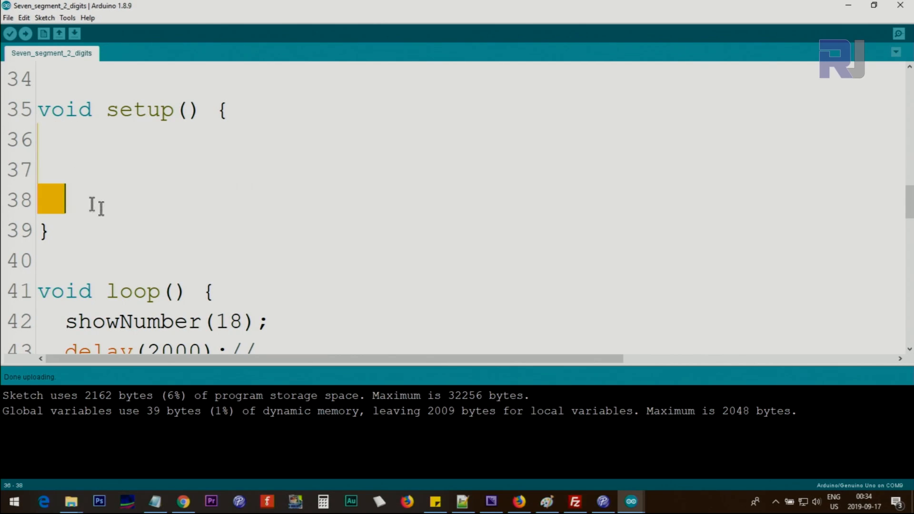
pyautogui.scroll(-3)
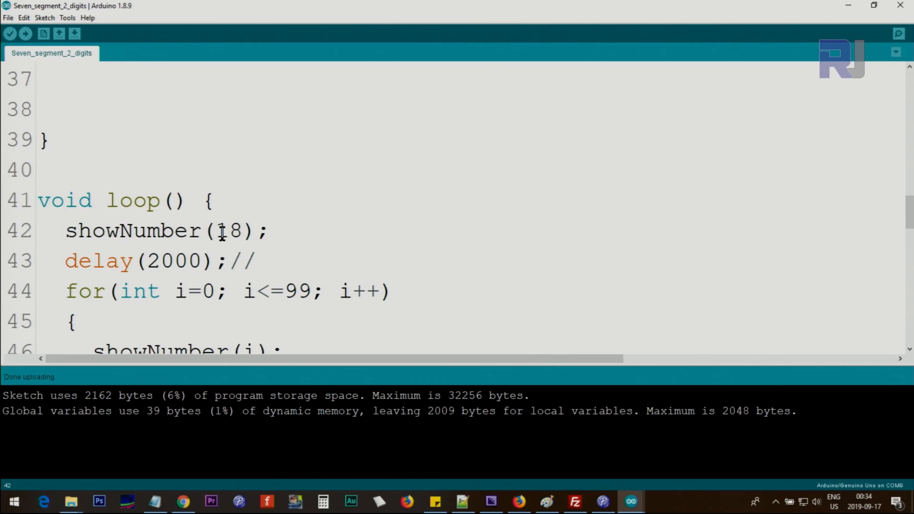
pyautogui.tripleClick(157, 261)
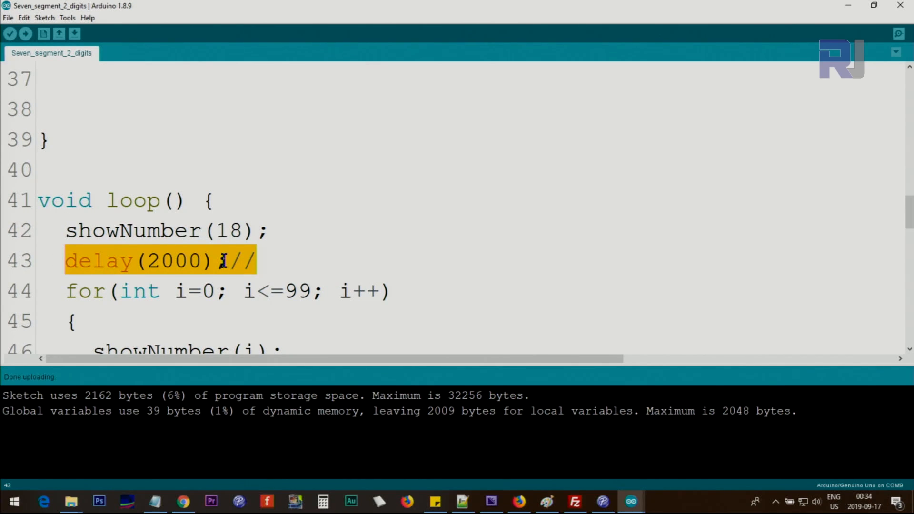
pyautogui.scroll(-3)
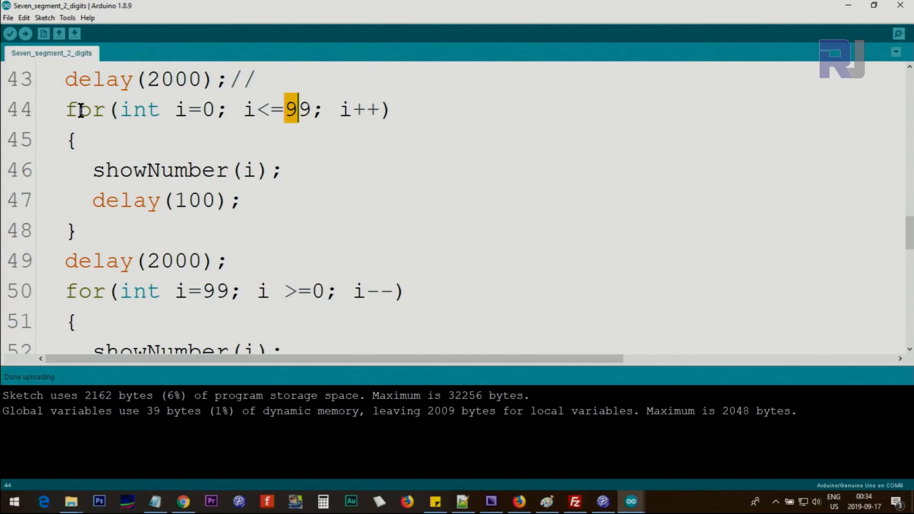
pyautogui.doubleClick(187, 170)
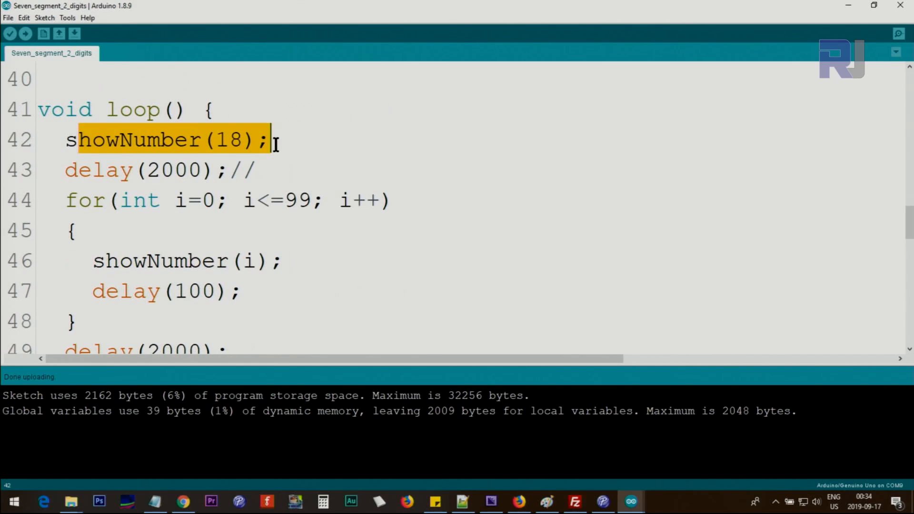
pyautogui.doubleClick(181, 199)
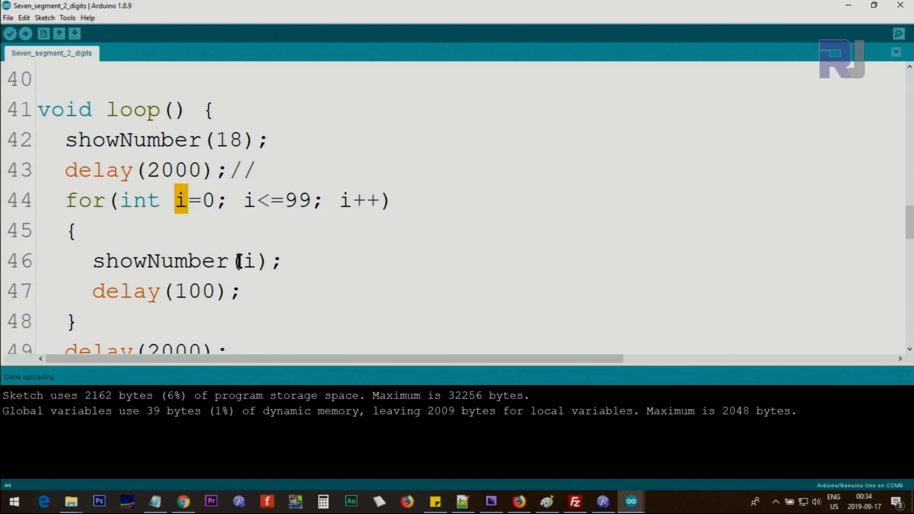
pyautogui.doubleClick(163, 261)
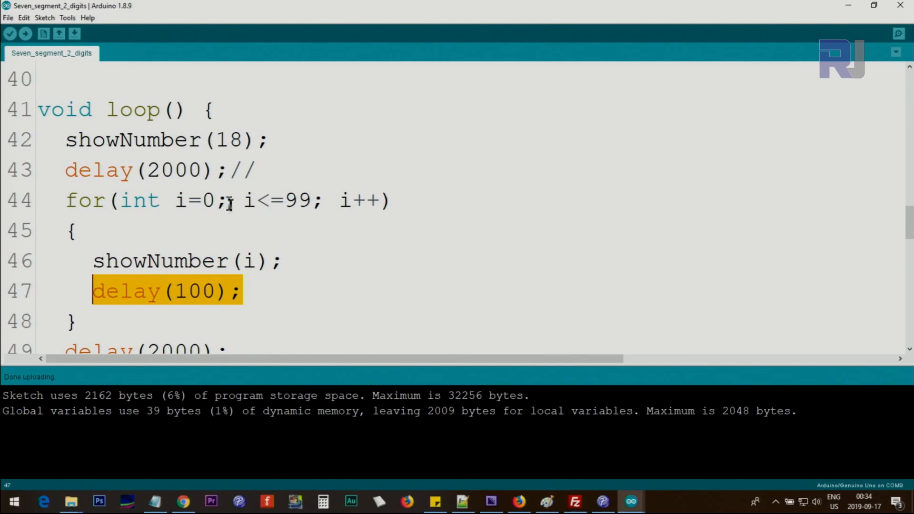
pyautogui.moveTo(323, 214)
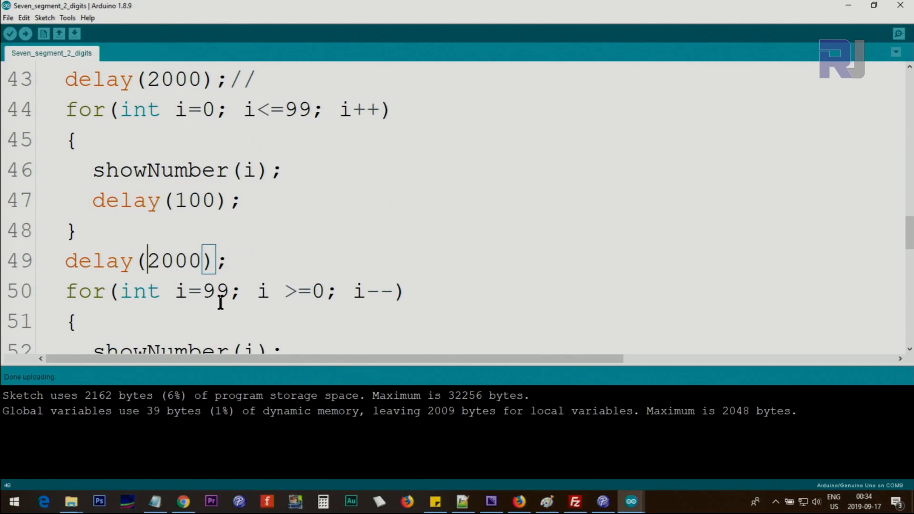
pyautogui.doubleClick(208, 291)
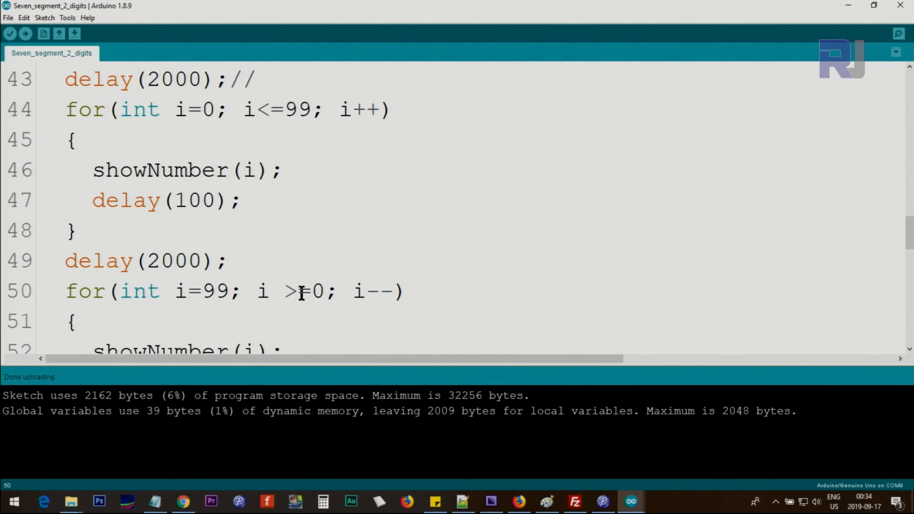
pyautogui.scroll(-3)
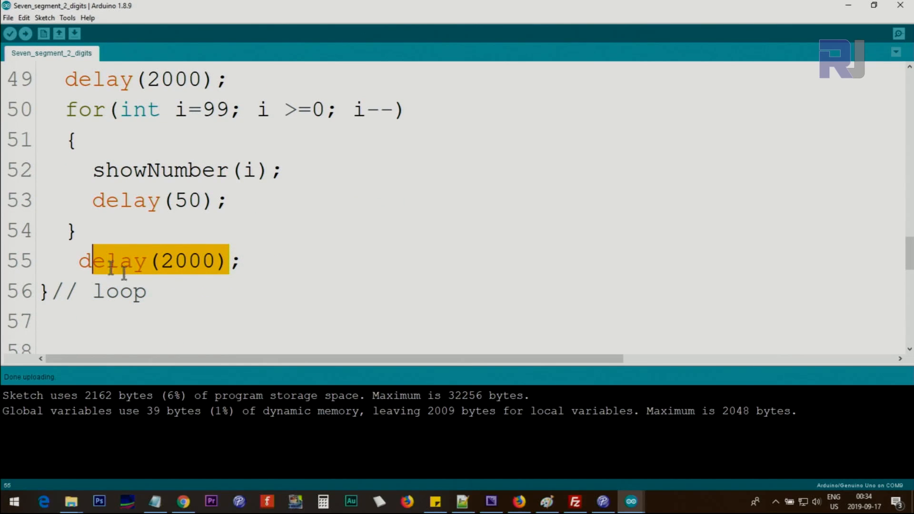
pyautogui.moveTo(153, 163)
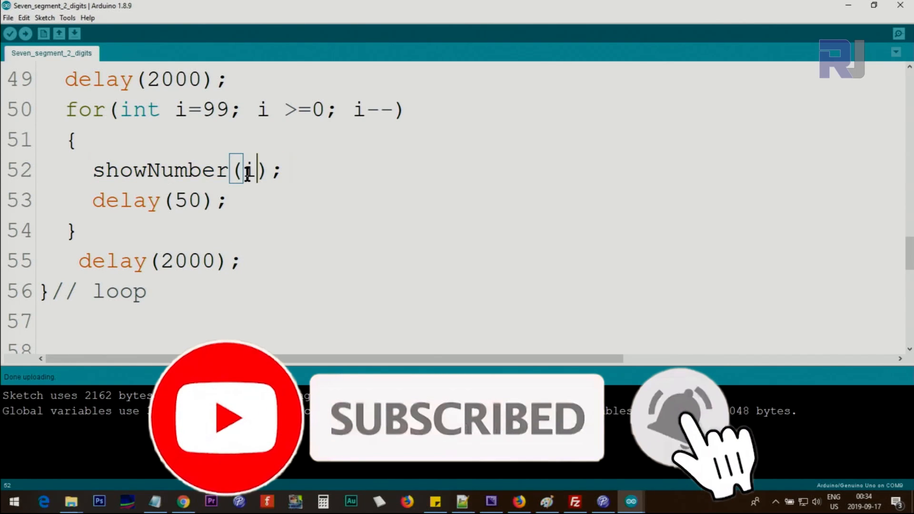
pyautogui.doubleClick(248, 169)
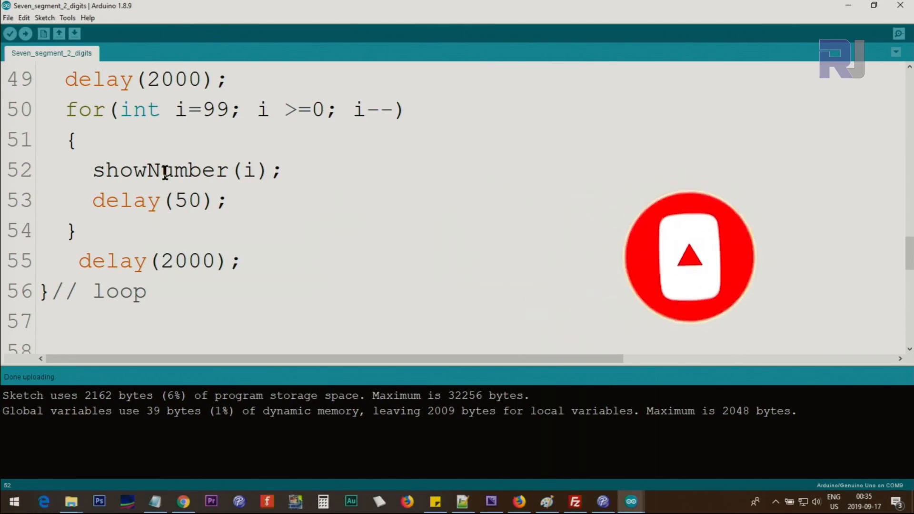
pyautogui.scroll(-3)
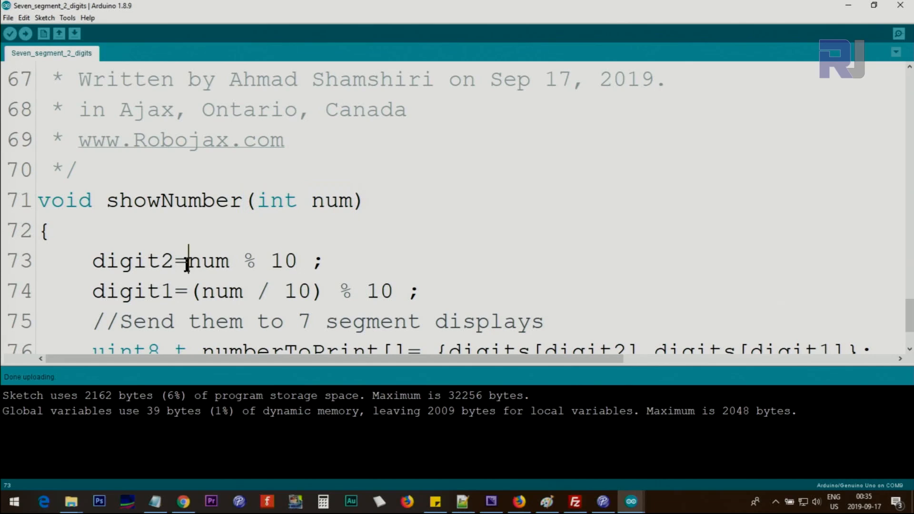
pyautogui.moveTo(189, 261); pyautogui.dragTo(297, 261)
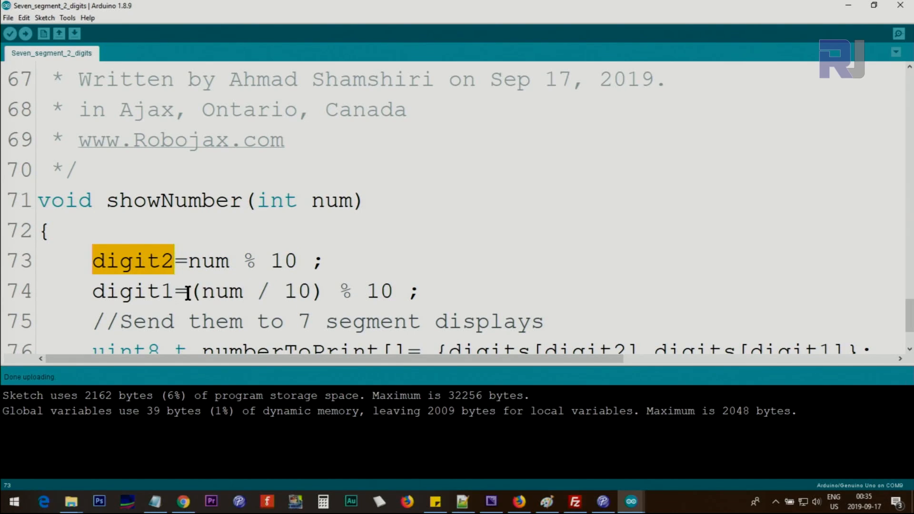
pyautogui.click(314, 201)
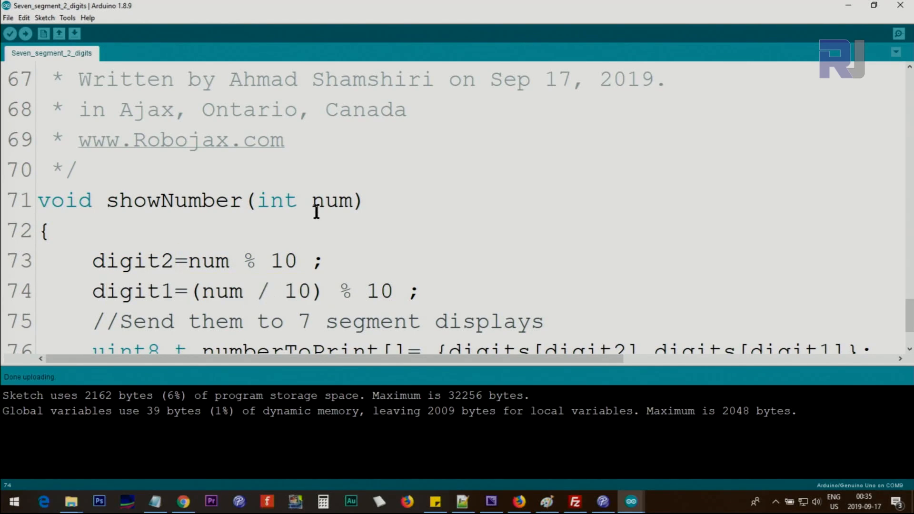
pyautogui.click(271, 291)
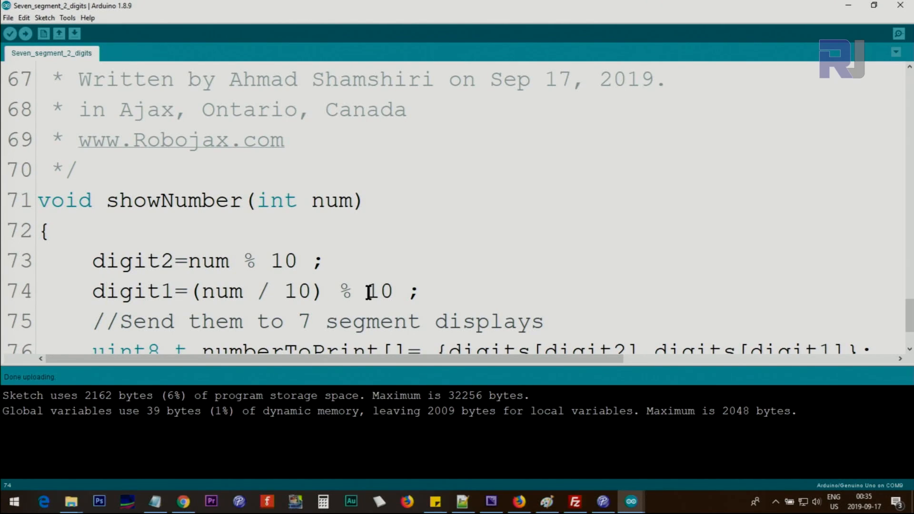
pyautogui.doubleClick(371, 292)
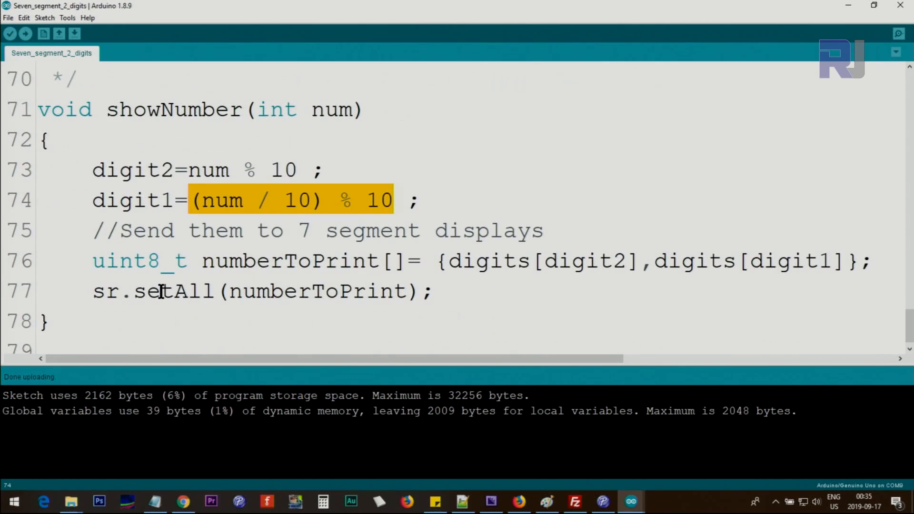
pyautogui.moveTo(353, 261)
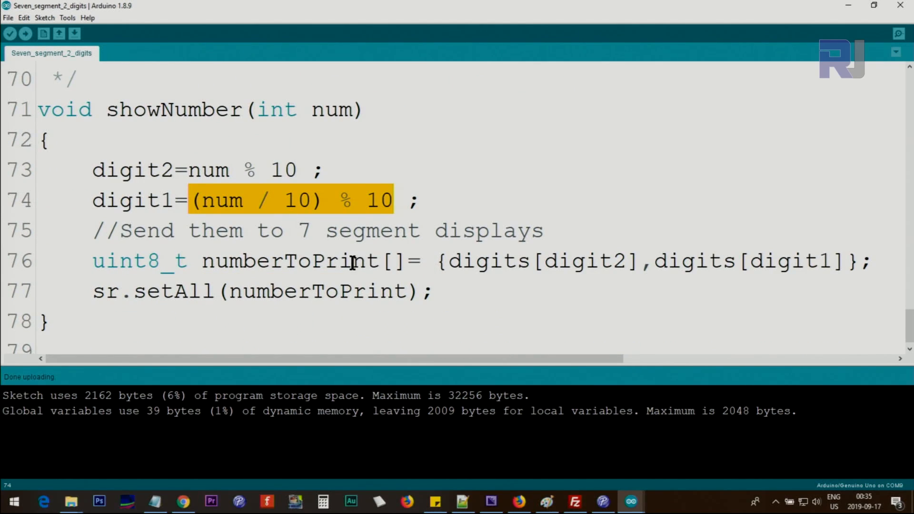
pyautogui.doubleClick(280, 261)
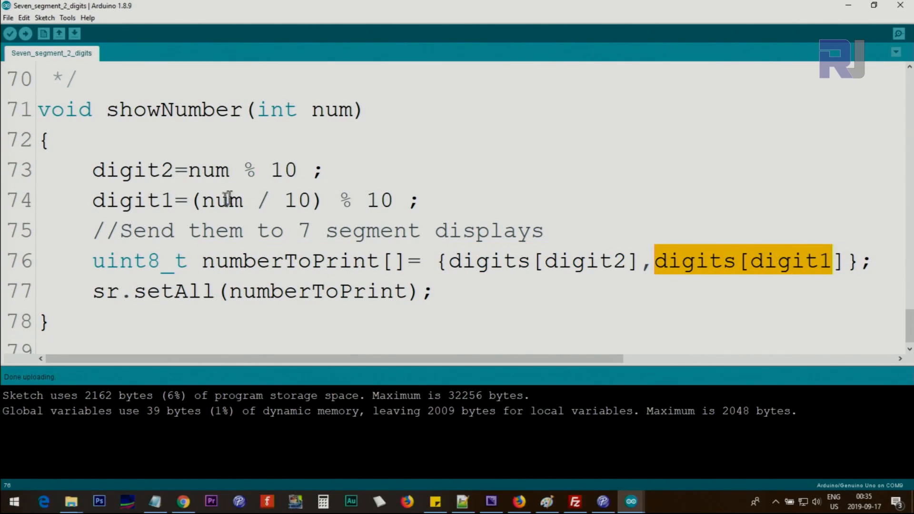
pyautogui.doubleClick(133, 170)
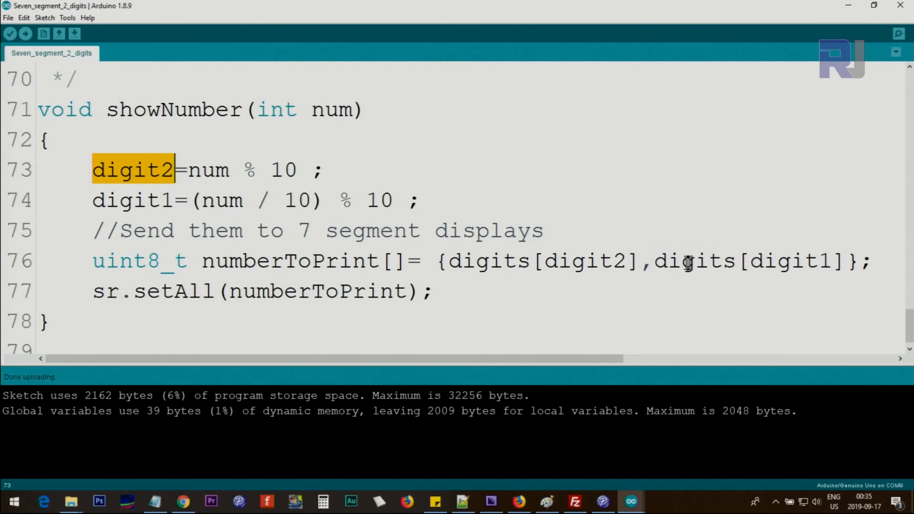
pyautogui.doubleClick(787, 260)
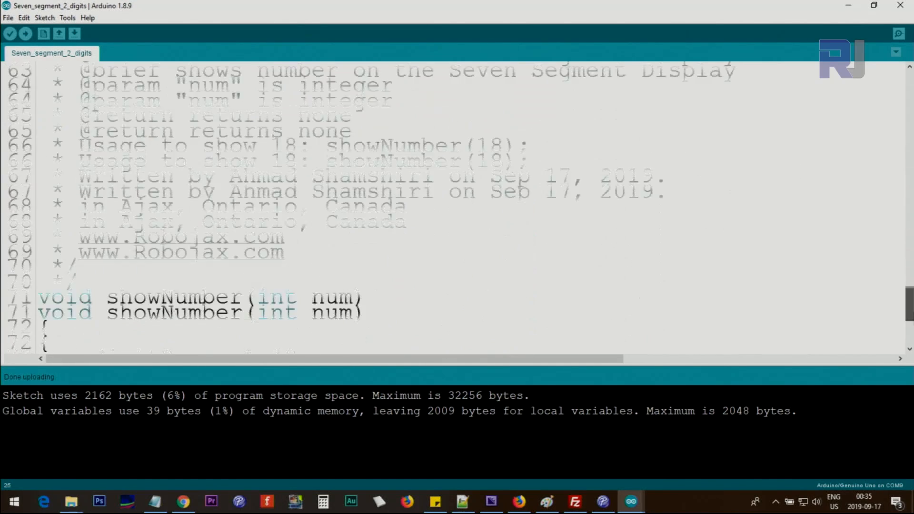
pyautogui.scroll(-3)
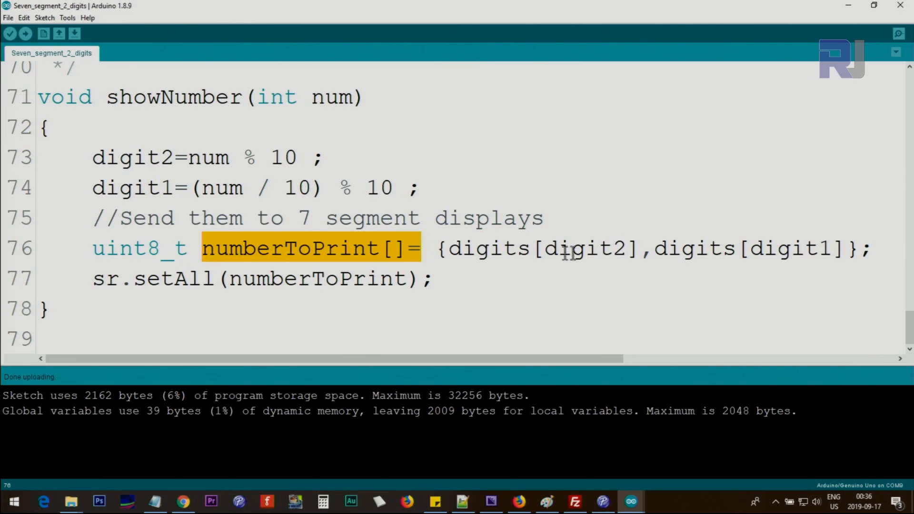
pyautogui.doubleClick(787, 248)
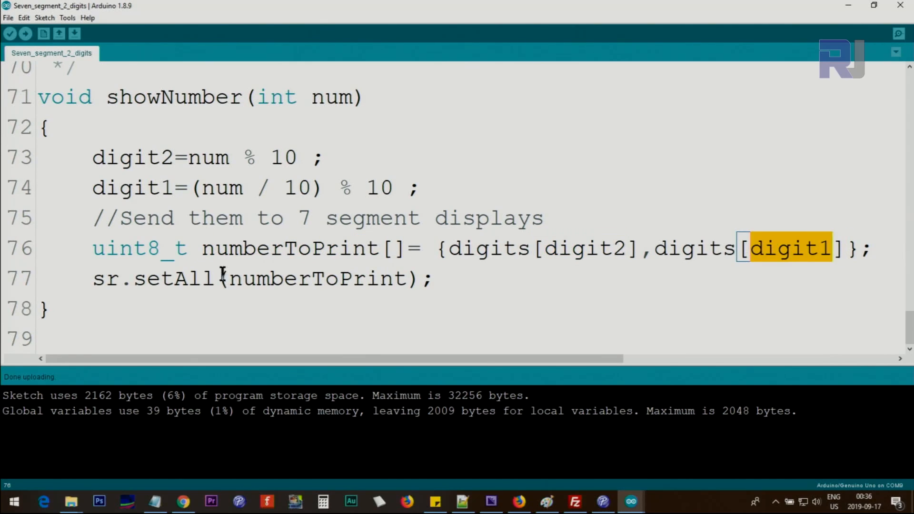
pyautogui.doubleClick(314, 279)
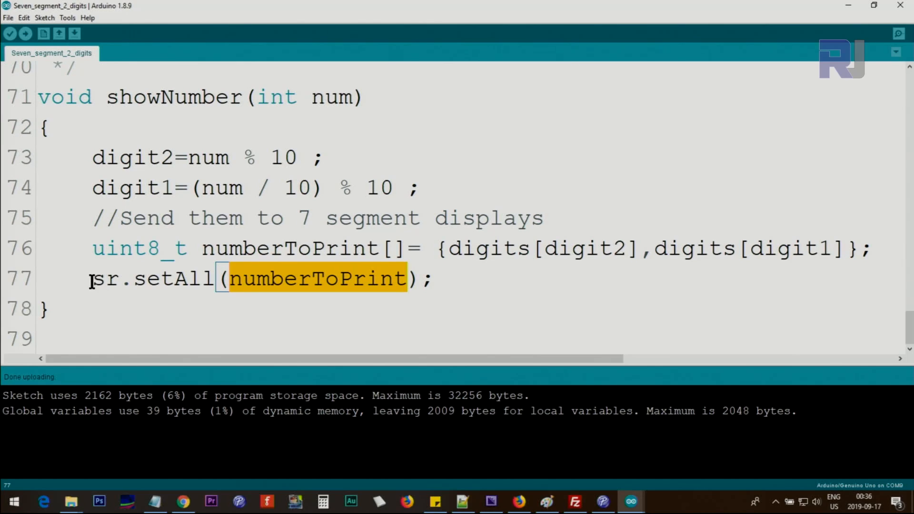
pyautogui.doubleClick(175, 279)
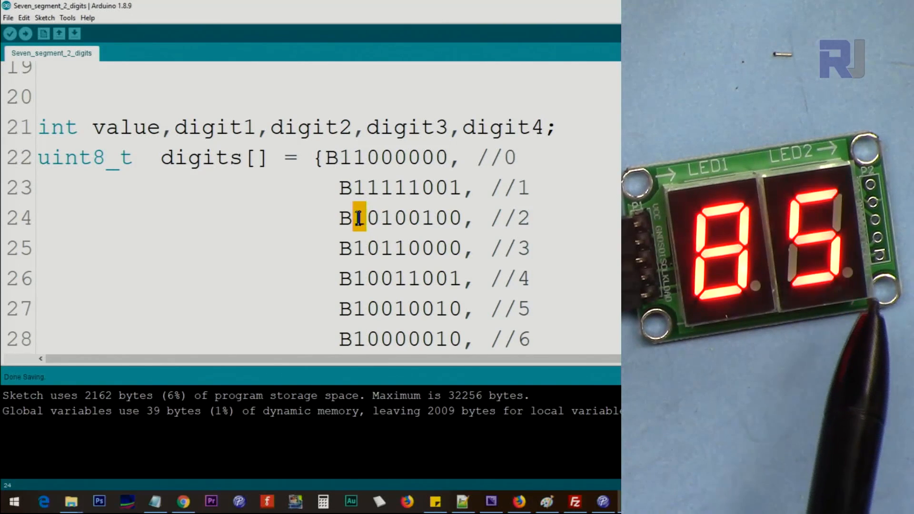
# Step: Change the first bit of digit 2's pattern to 0 and upload the sketch
pyautogui.write('0')
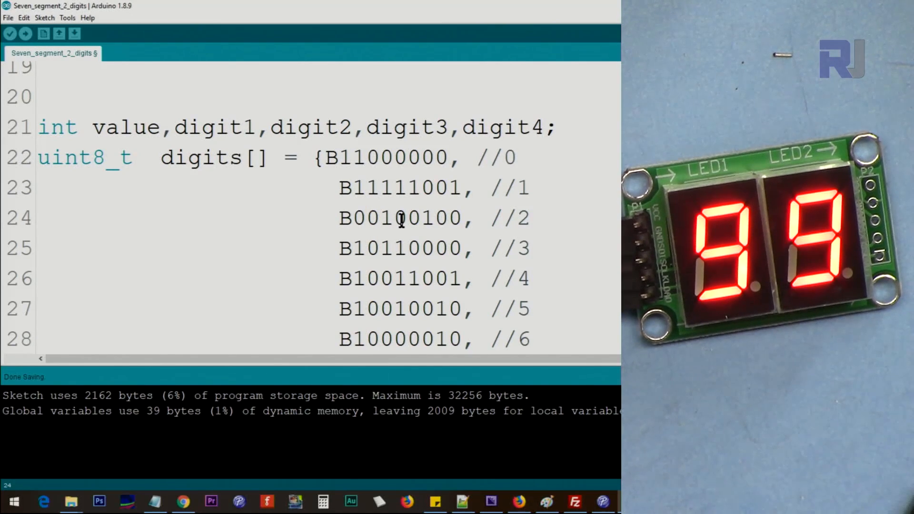
pyautogui.click(25, 33)
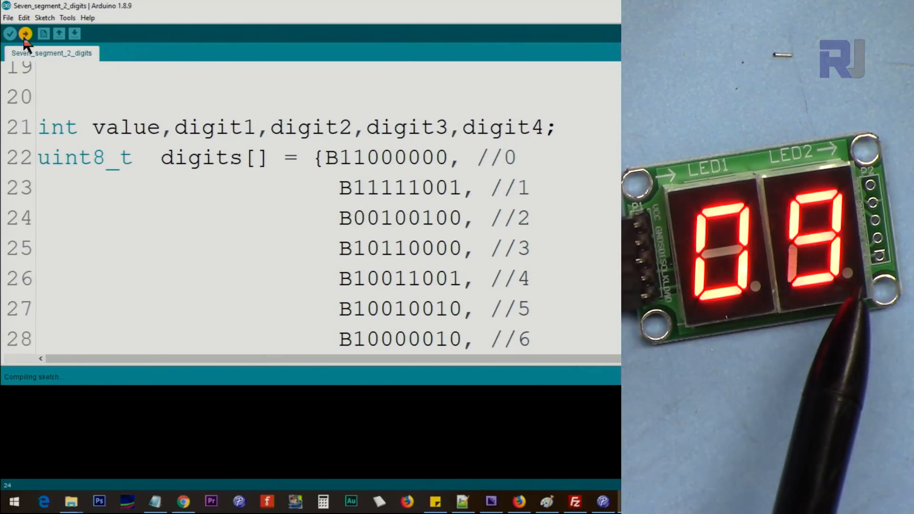
pyautogui.click(26, 33)
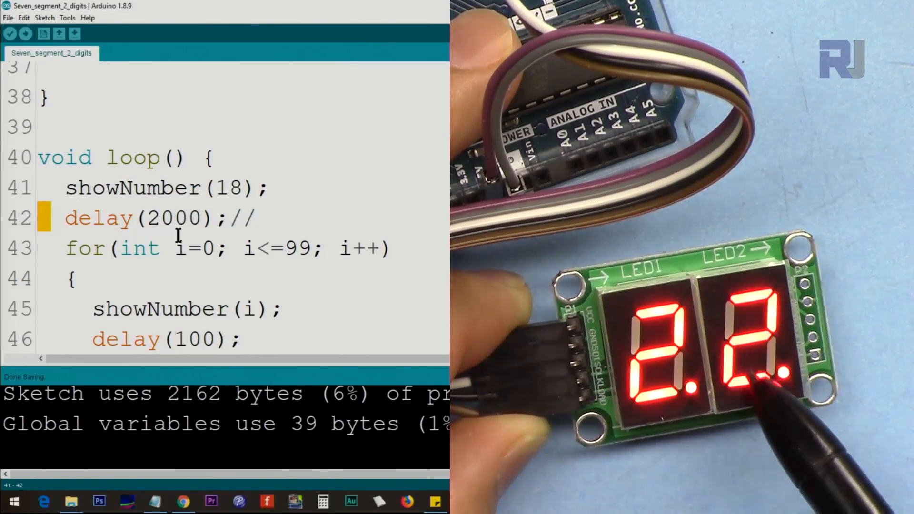
pyautogui.scroll(-3)
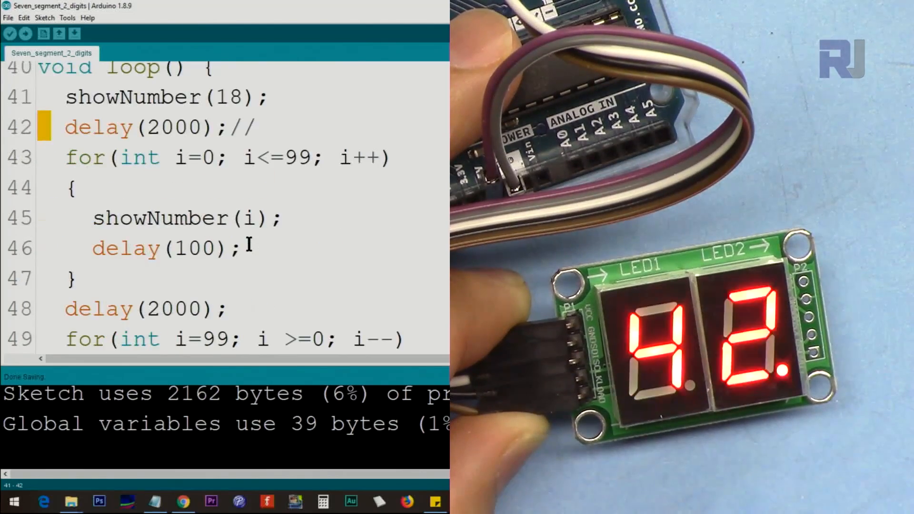
pyautogui.doubleClick(181, 309)
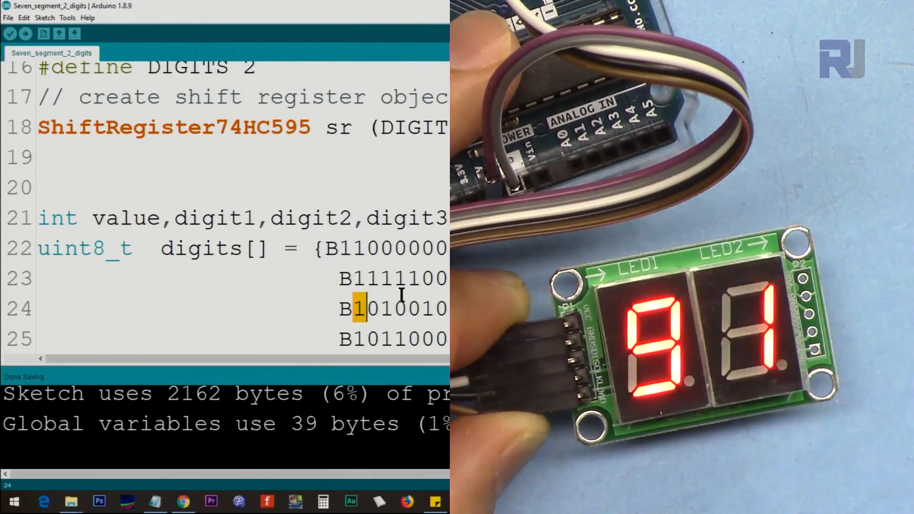
# Step: Upload with B10100100 for digit 2, then set its first bit back to 0 and reupload
pyautogui.scroll(-3)
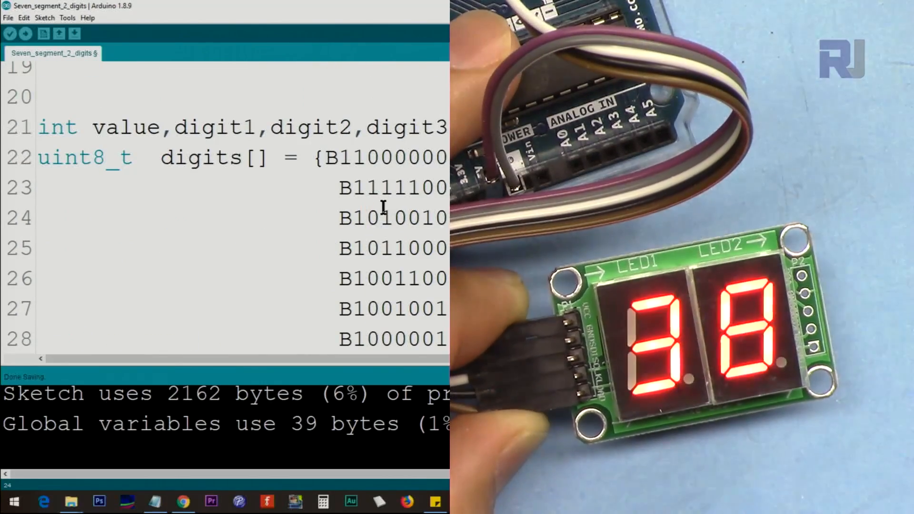
pyautogui.click(25, 33)
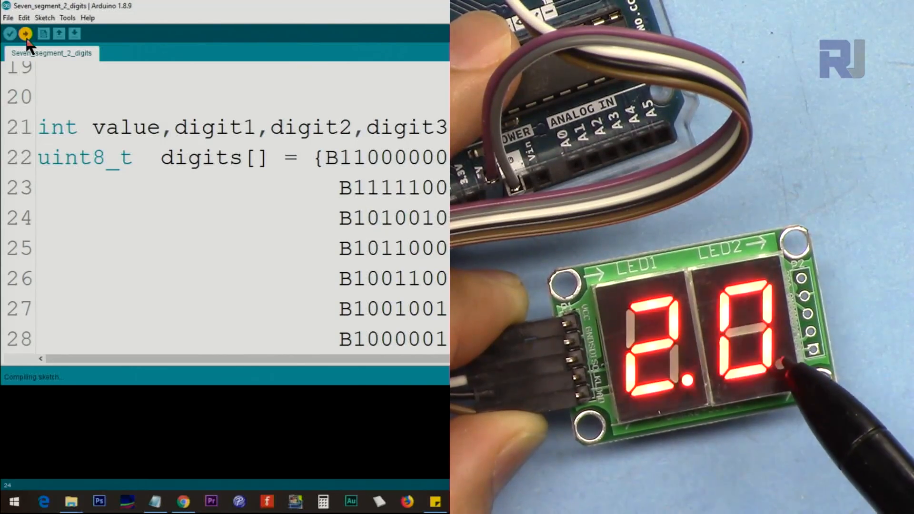
pyautogui.click(26, 33)
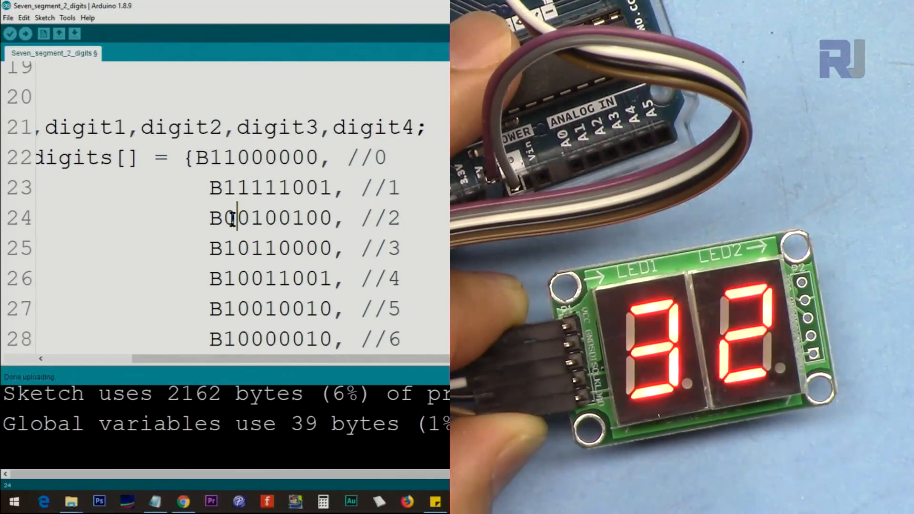
pyautogui.click(25, 33)
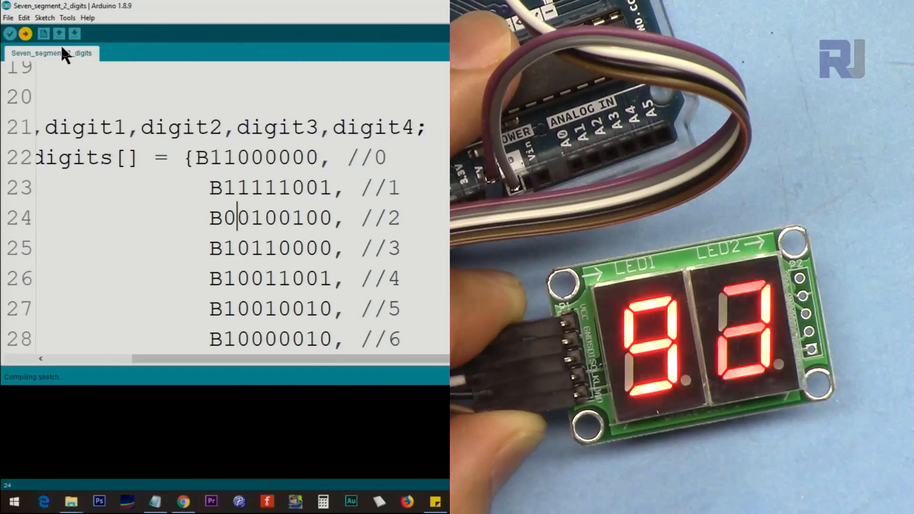
pyautogui.click(25, 33)
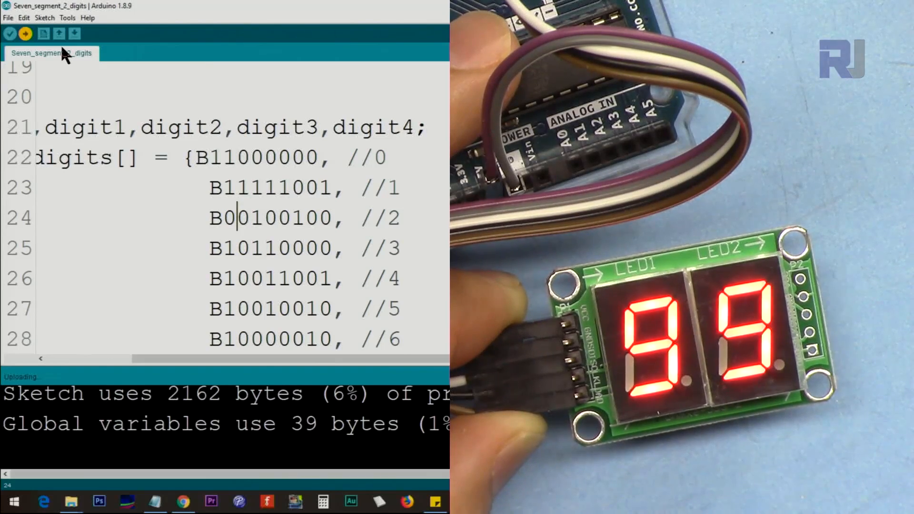